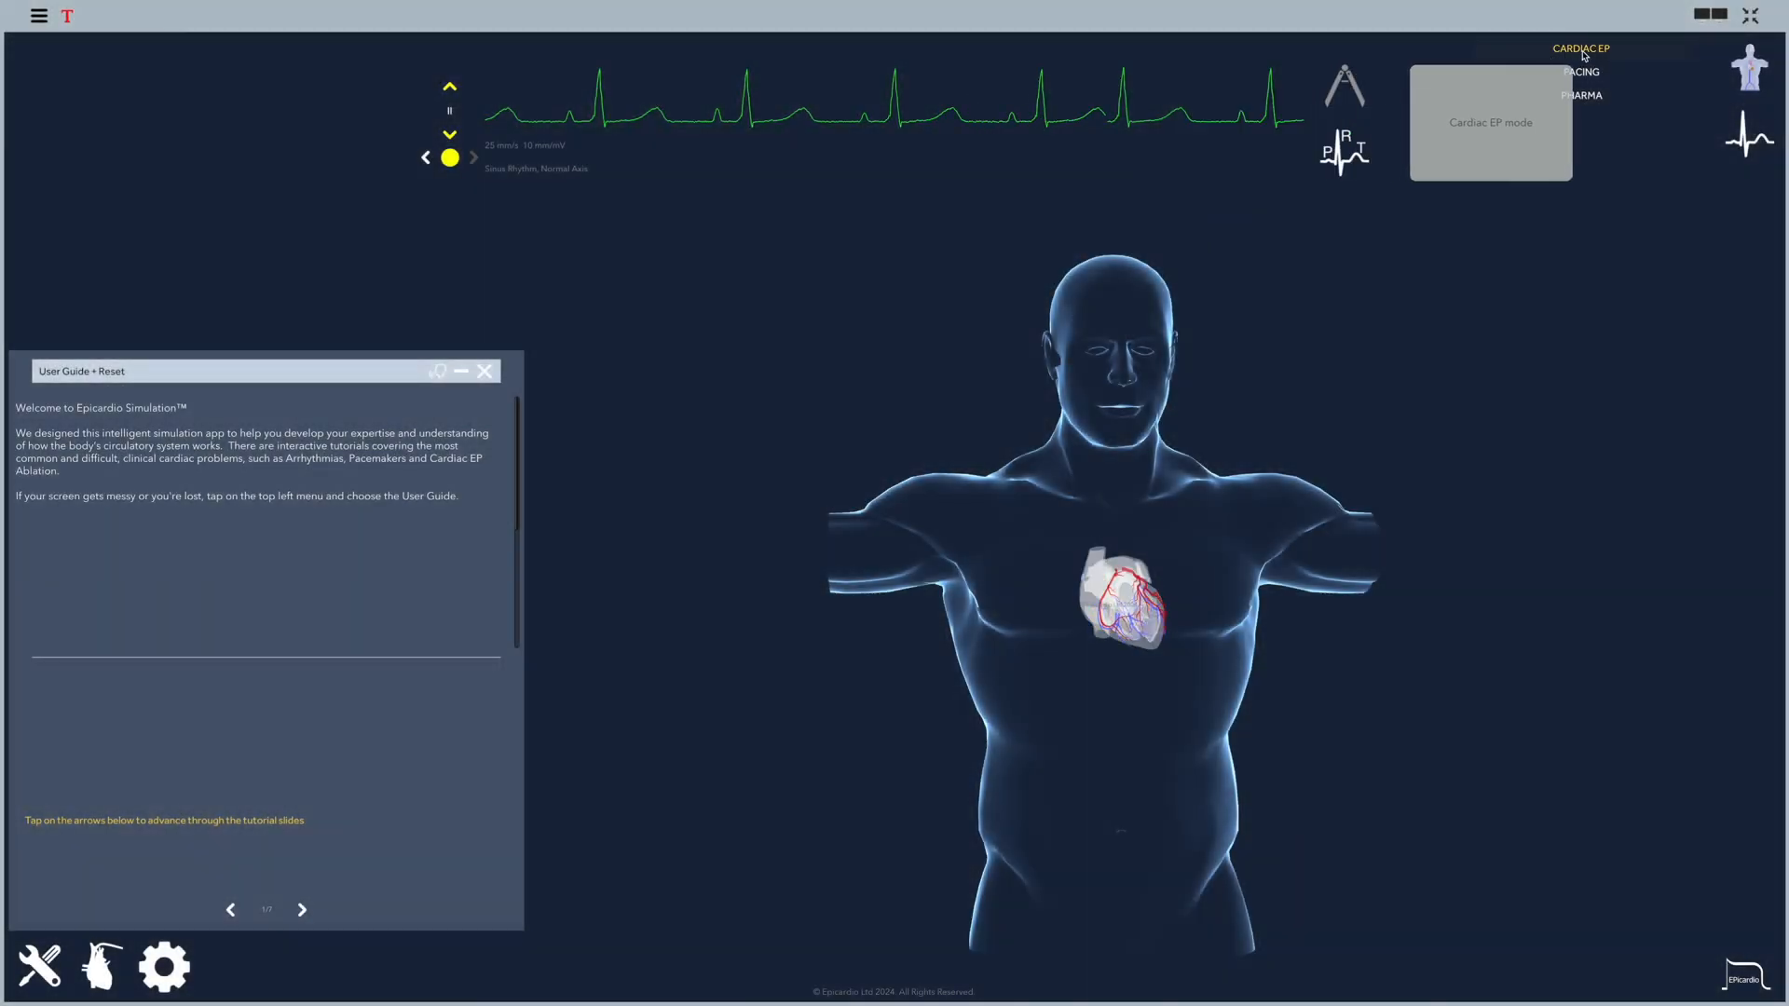
# Switch to Cardiac EP mode and show the EP tool options column
pyautogui.click(1583, 49)
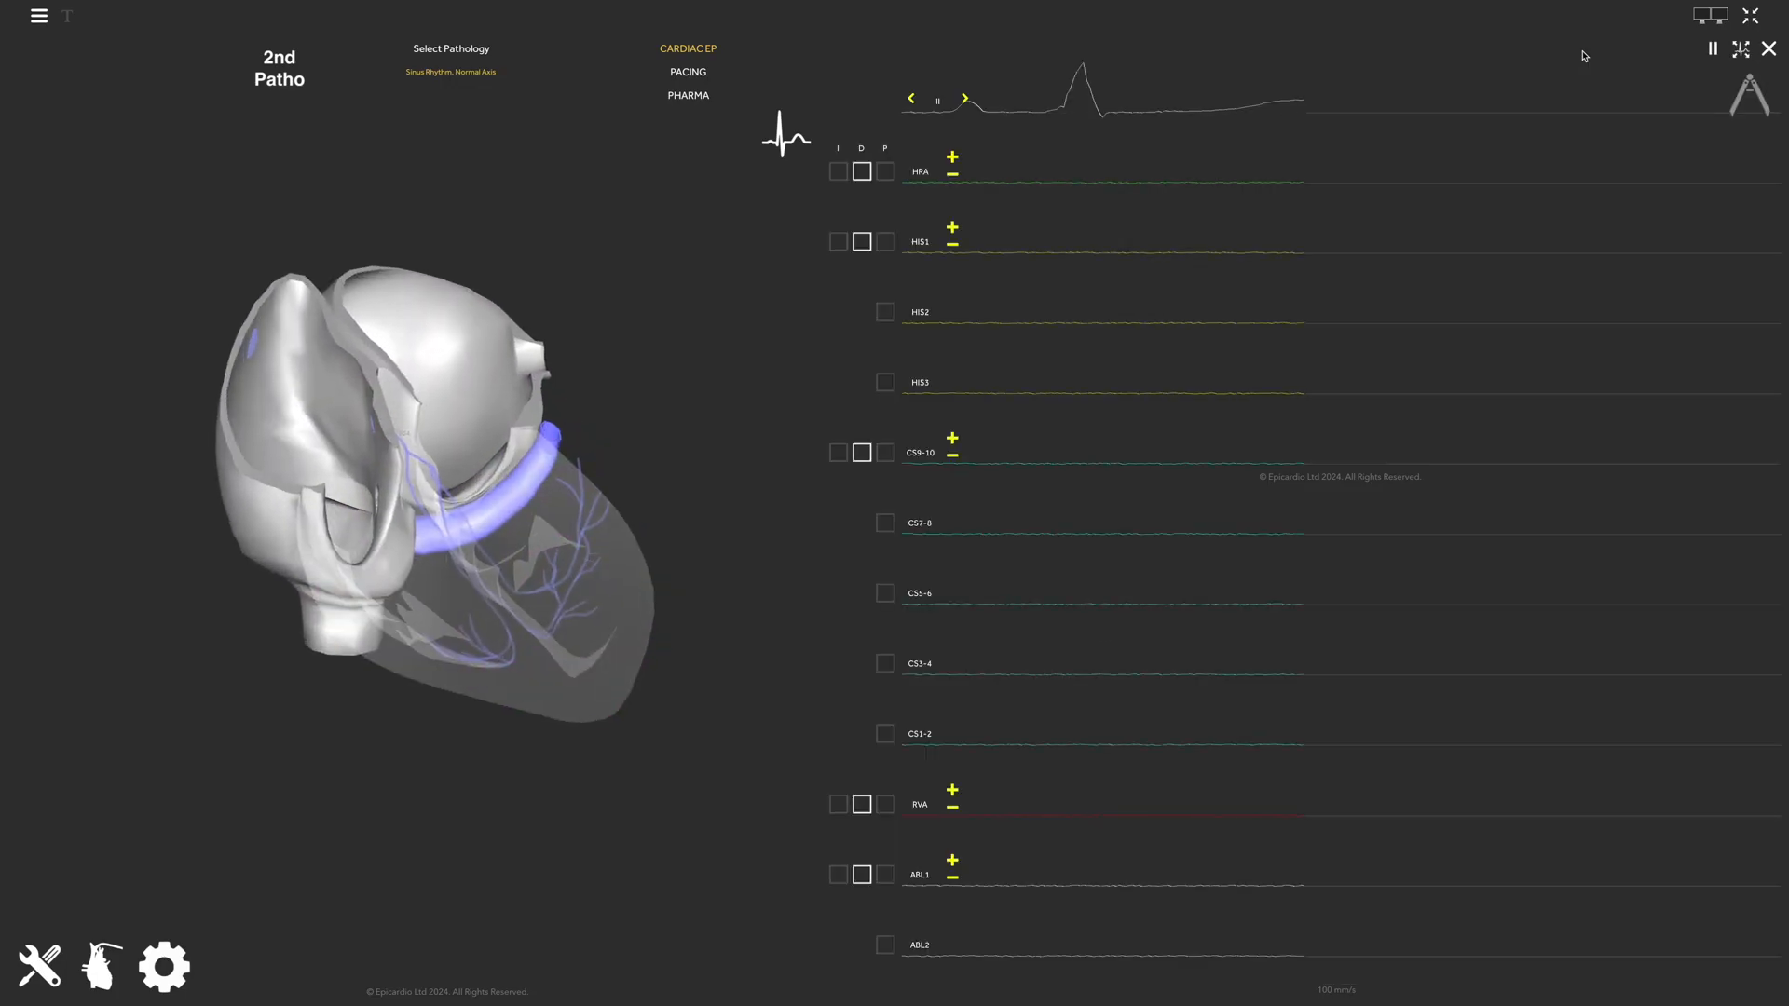
pyautogui.click(686, 71)
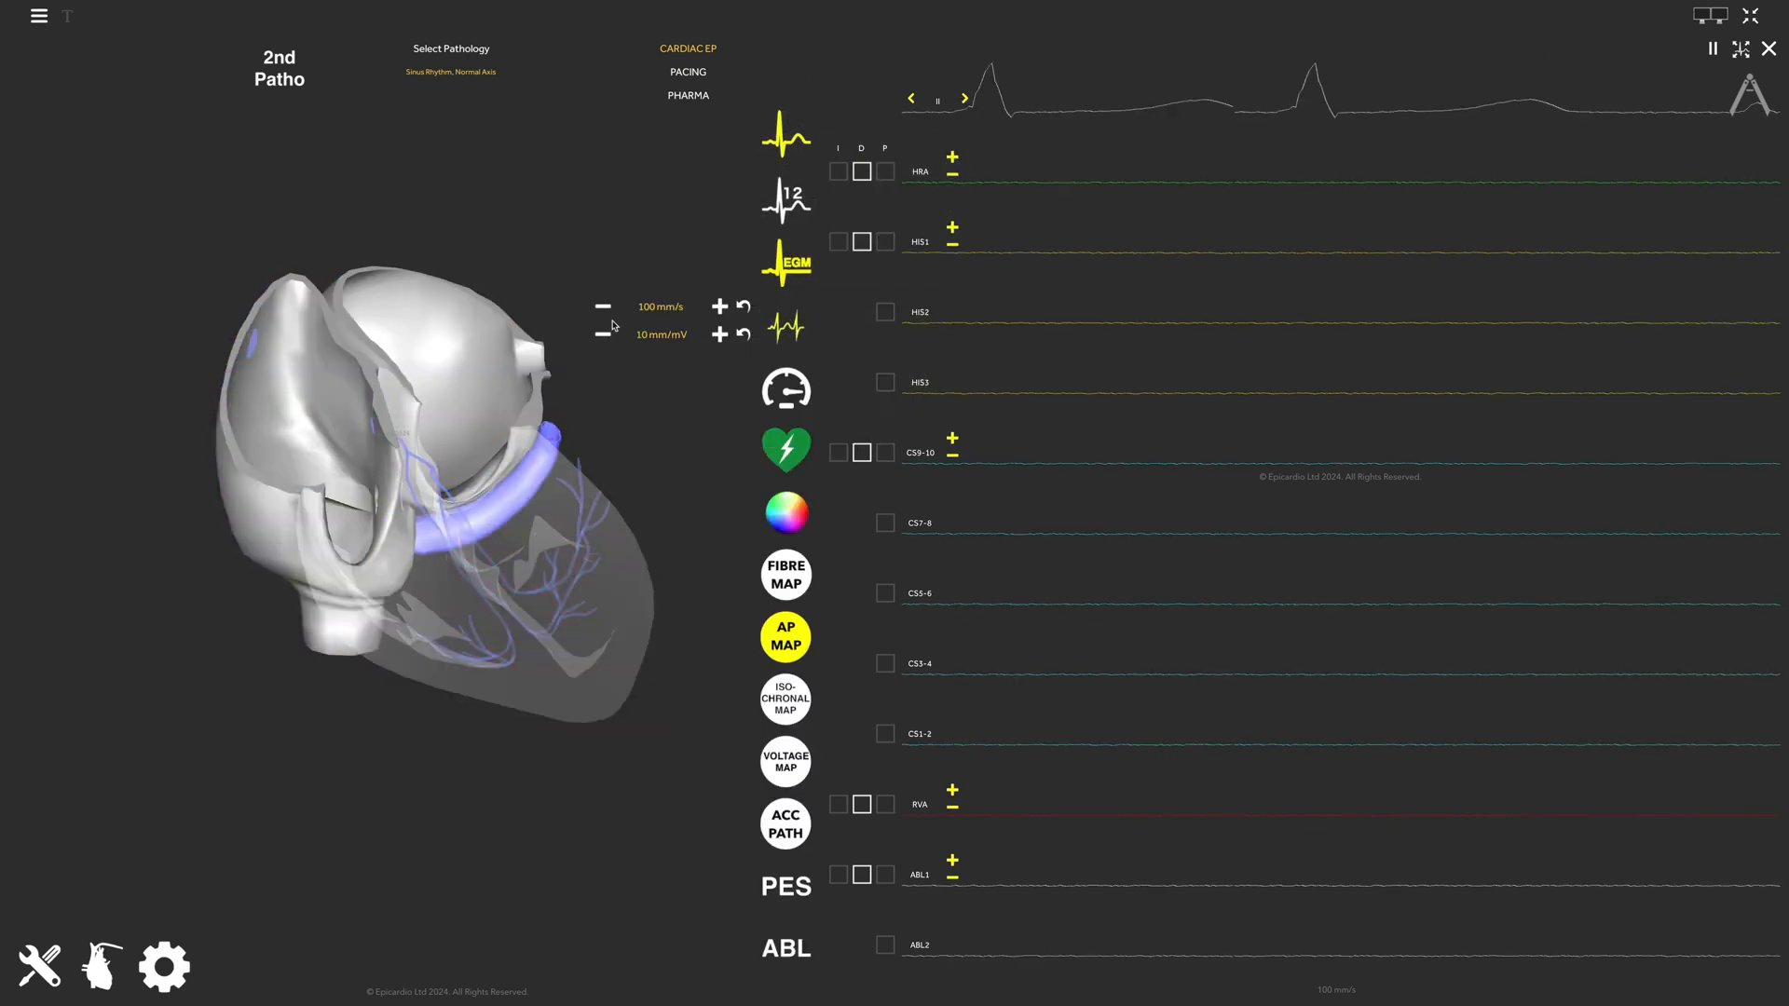
# Reduce the electrogram sweep speed from 100 mm/s to 50 mm/s
pyautogui.click(602, 306)
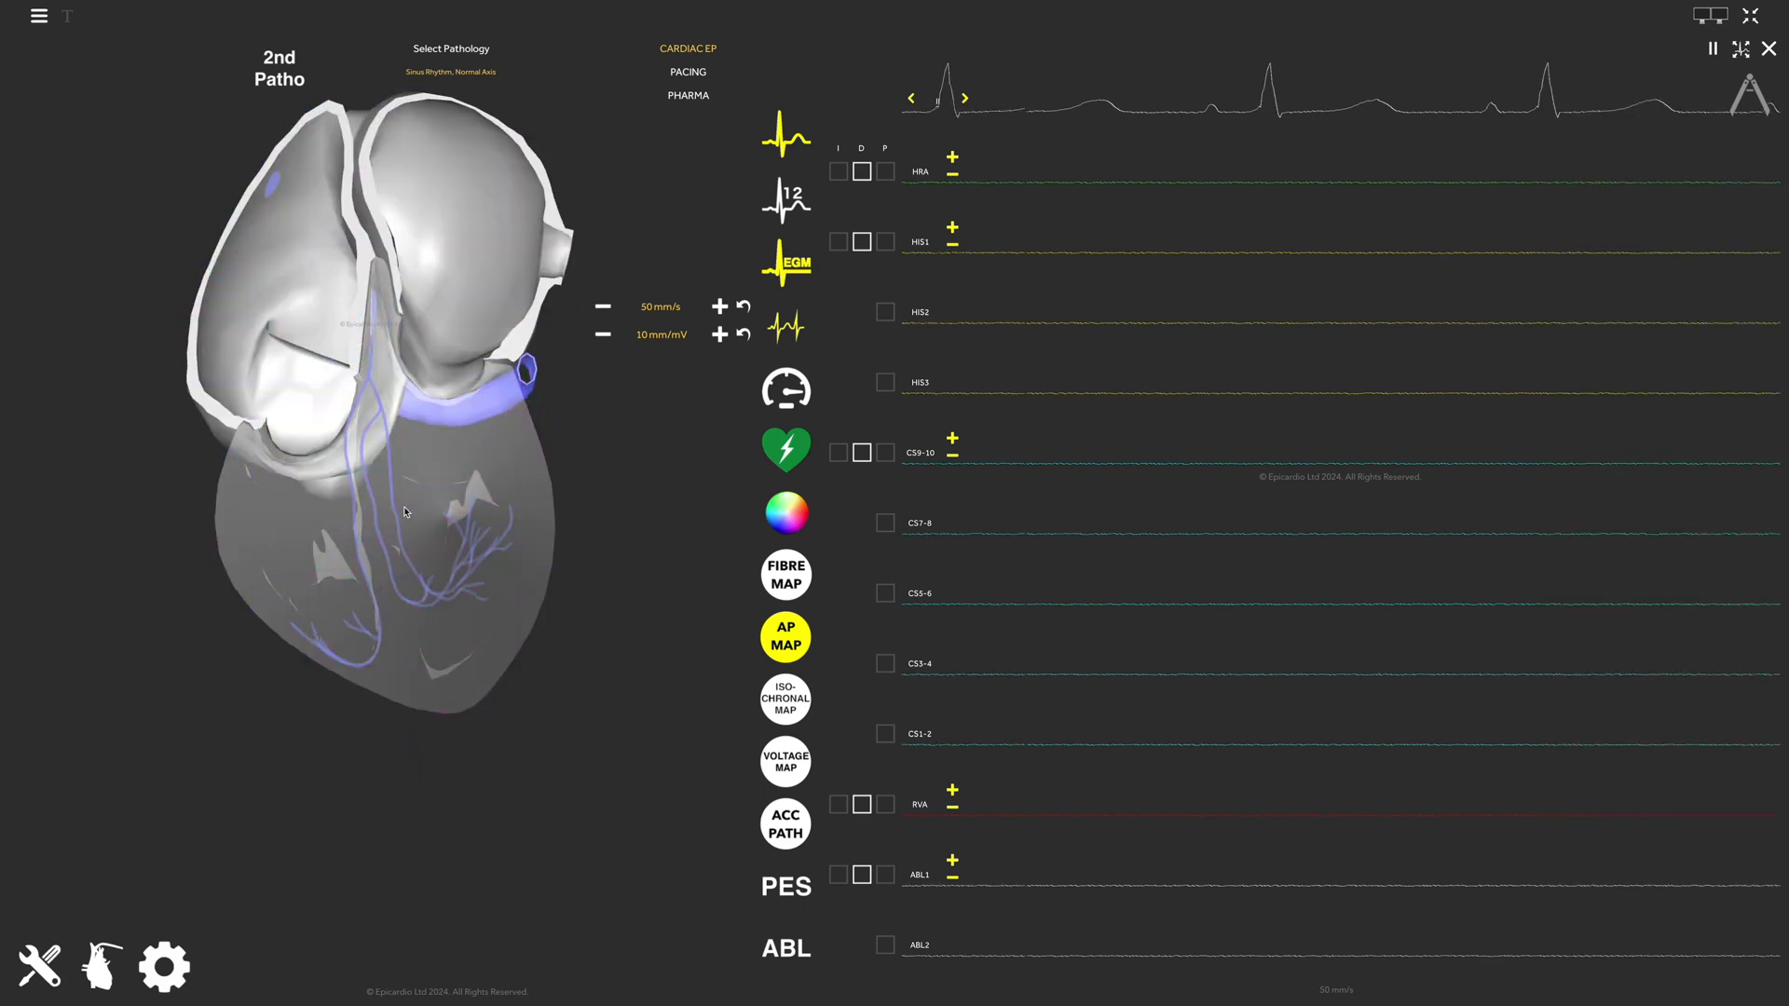
pyautogui.moveTo(859, 151)
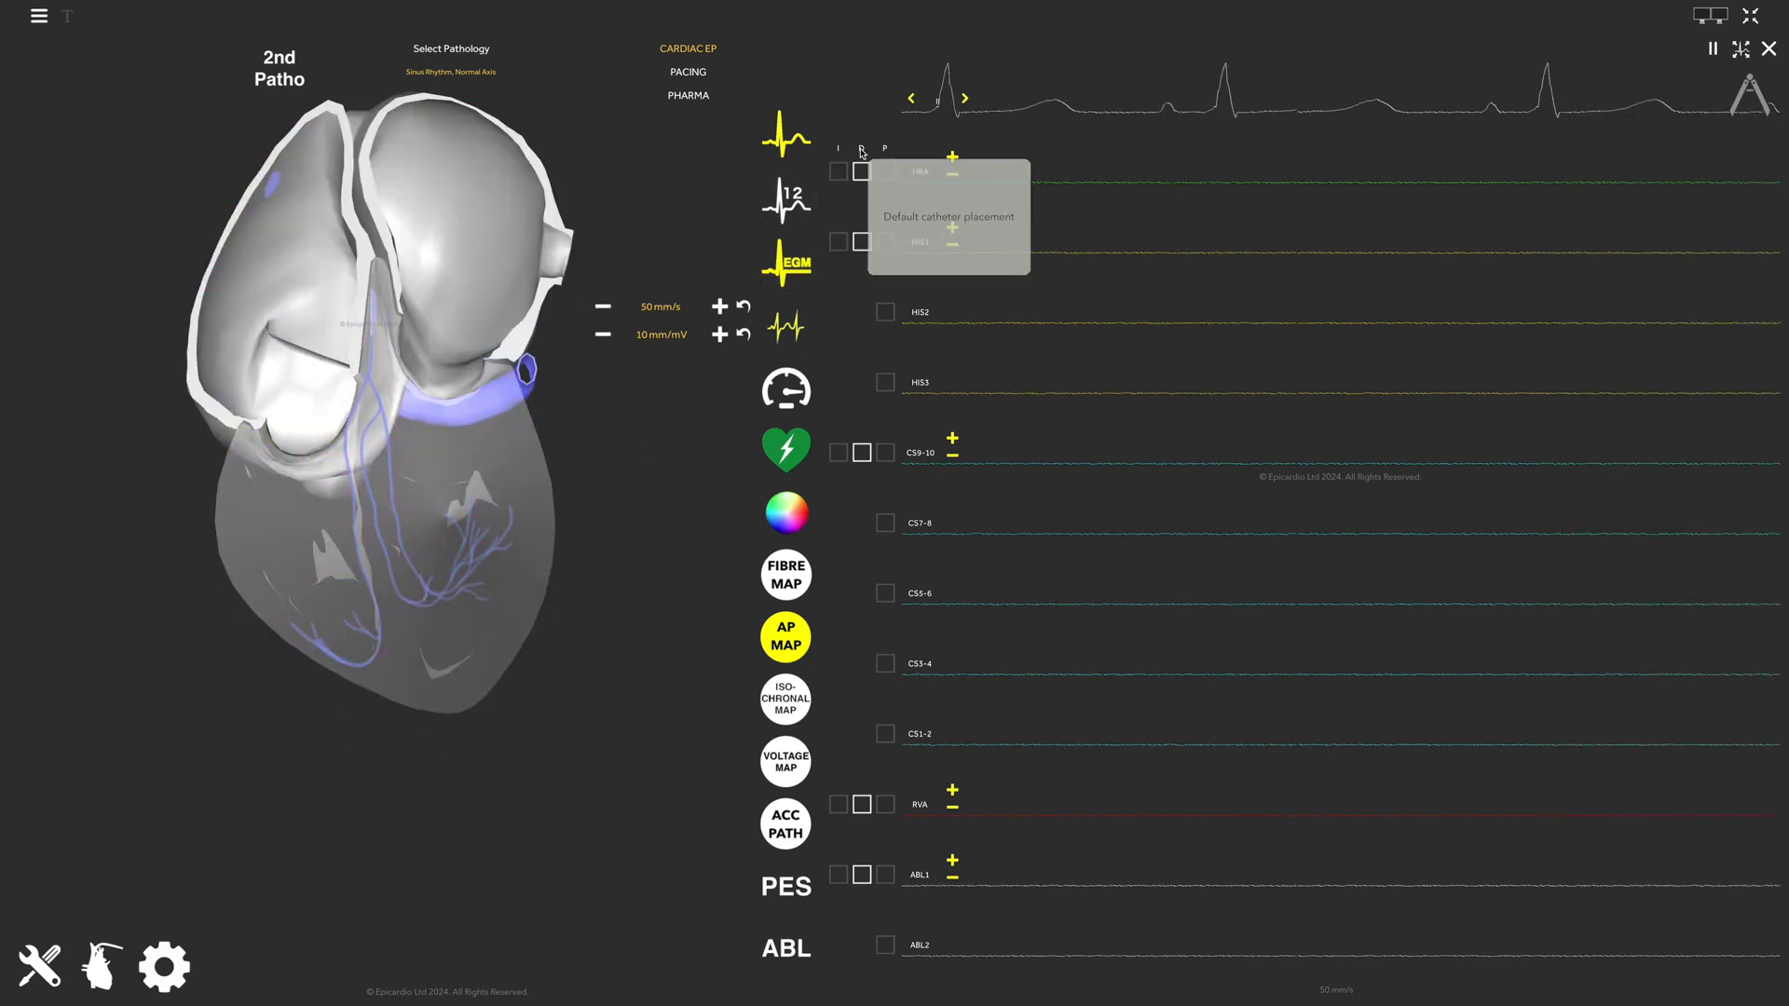
# Place HRA, HIS and CS catheters in default positions and add the RVA catheter
pyautogui.click(861, 172)
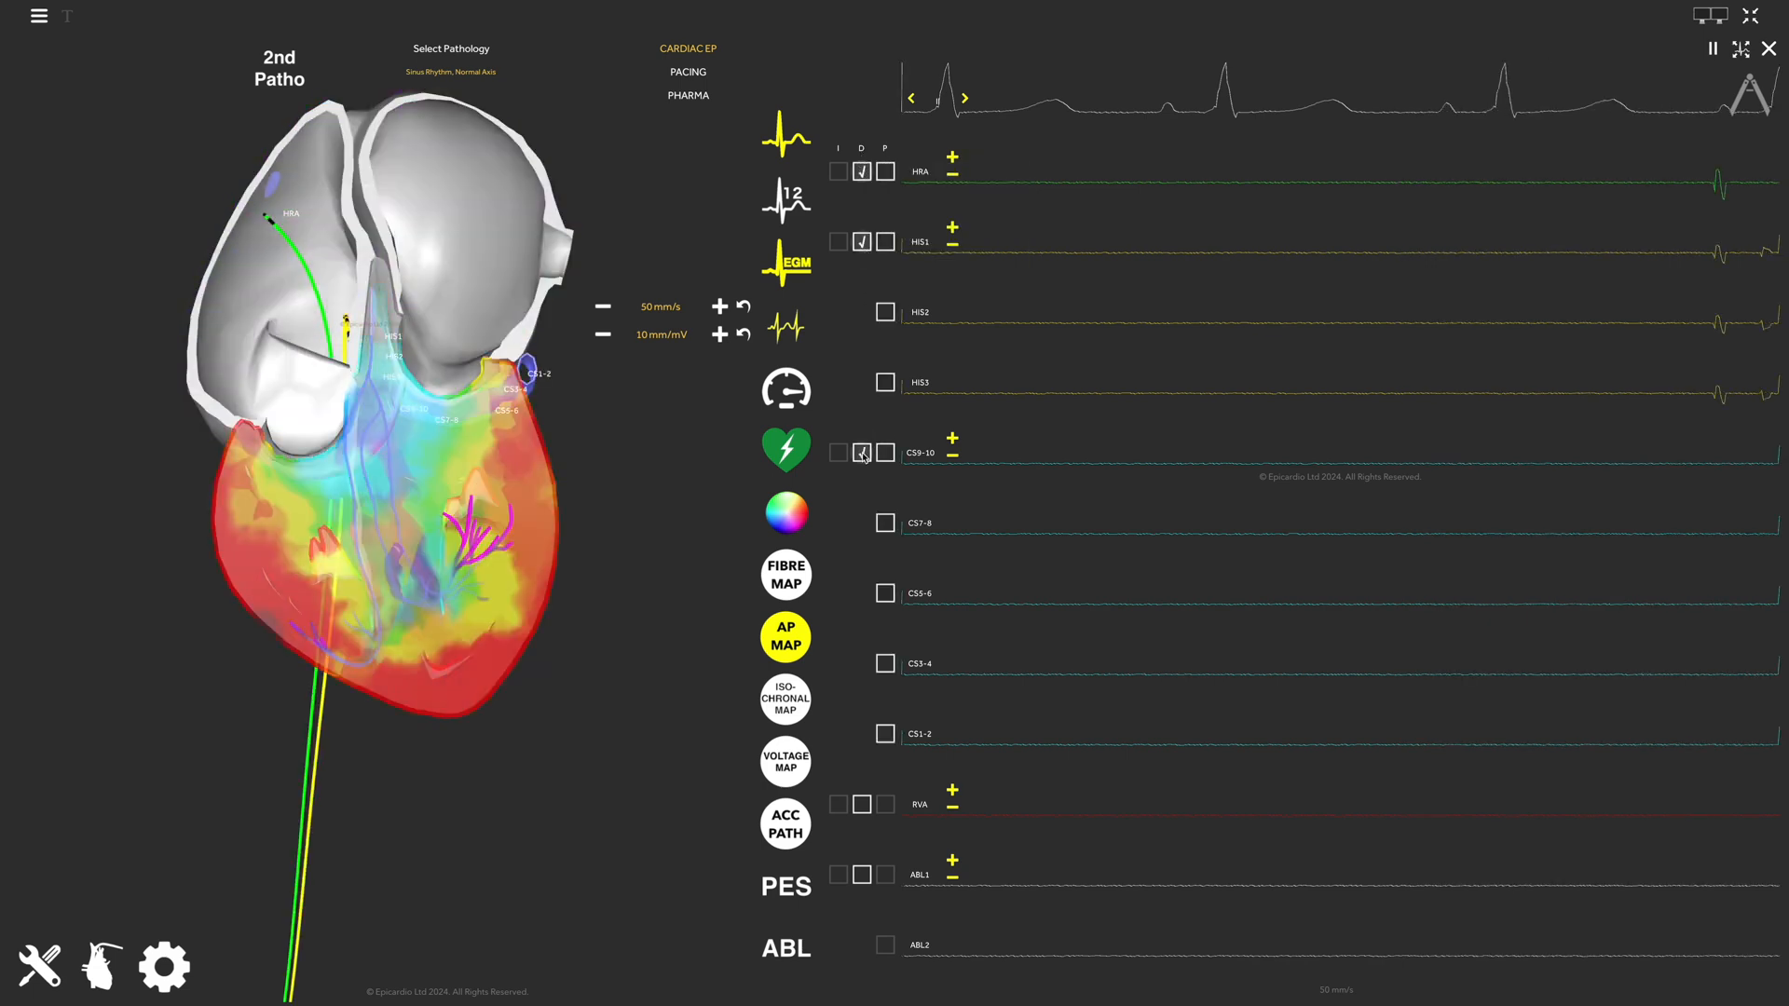
pyautogui.click(861, 805)
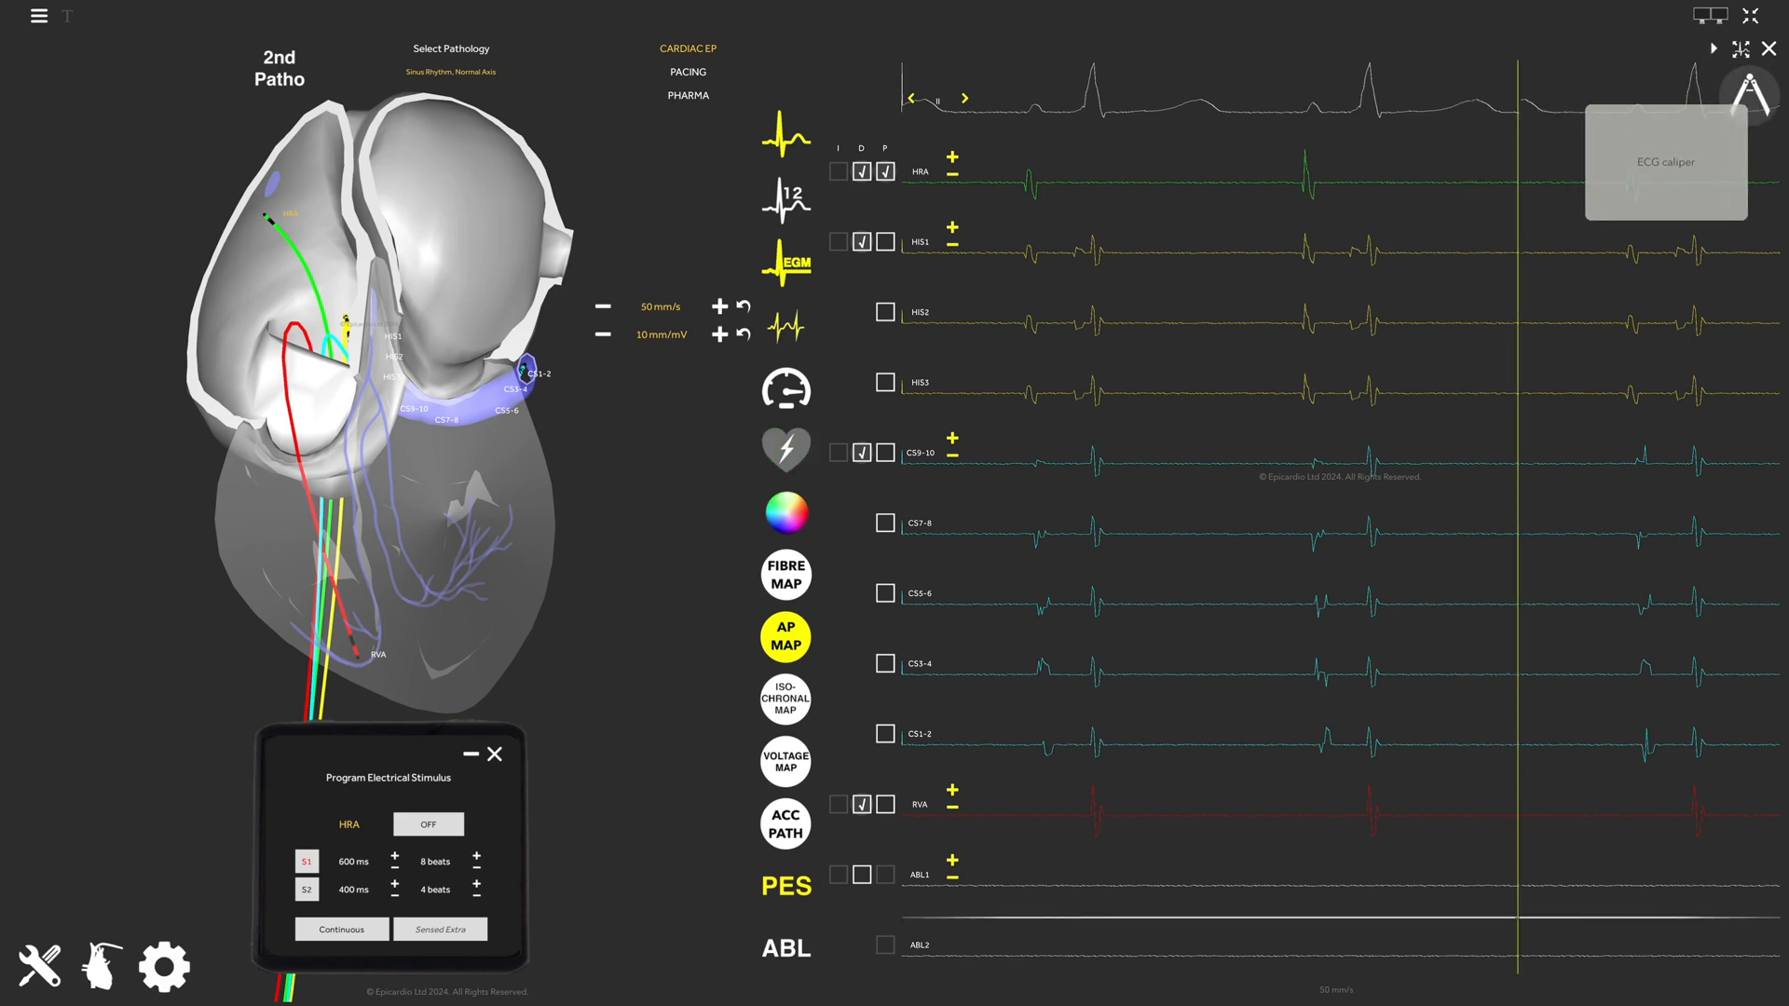
# Measure an 855 ms interval between two consecutive HRA atrial deflections with the caliper
pyautogui.click(1025, 168)
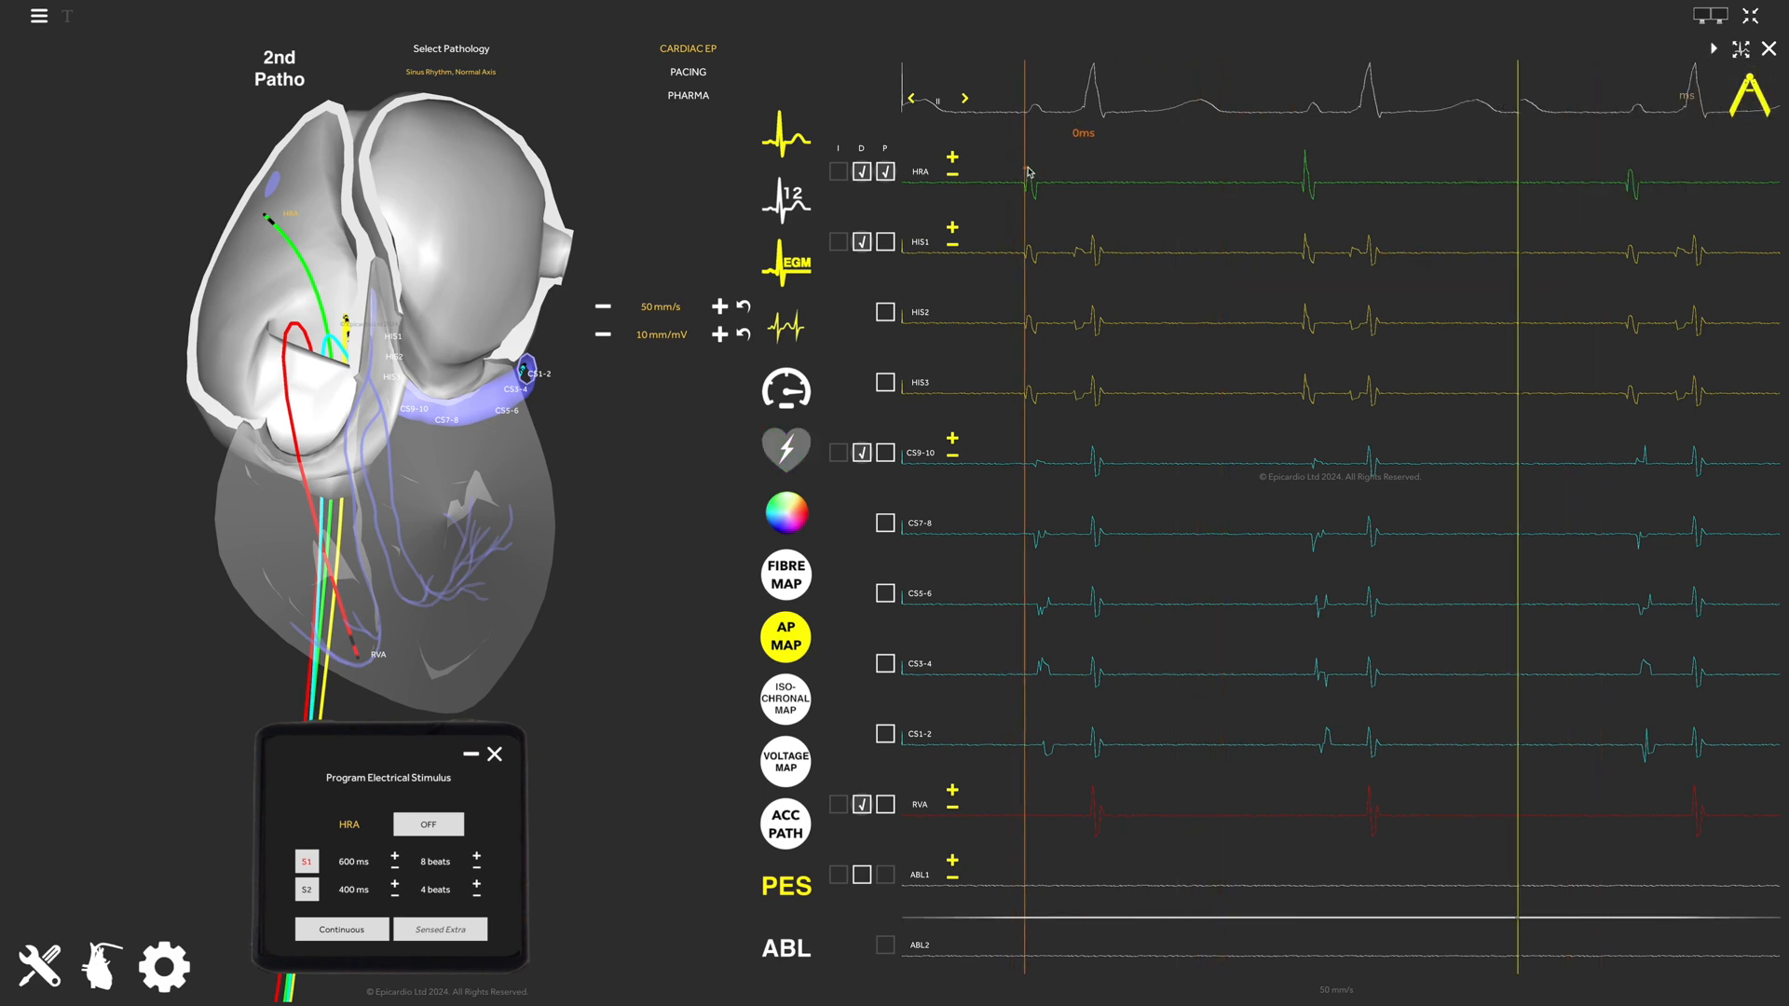
pyautogui.moveTo(1025, 171); pyautogui.dragTo(1284, 171)
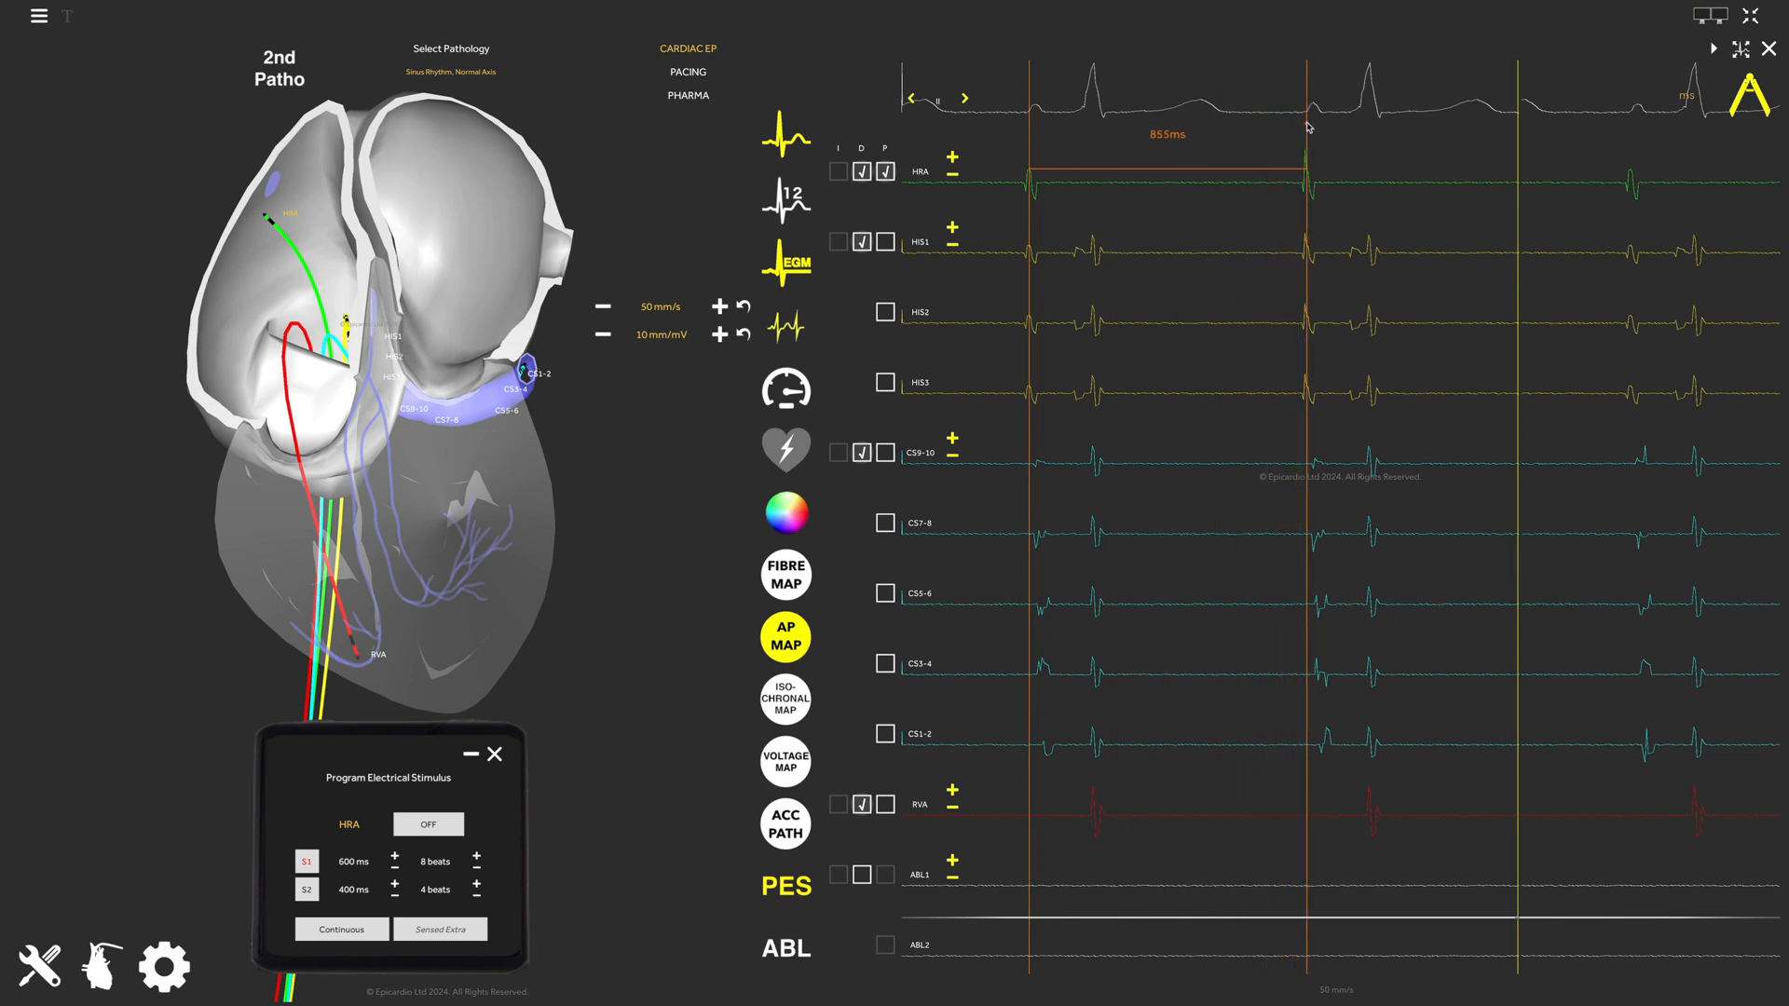
pyautogui.moveTo(1252, 144)
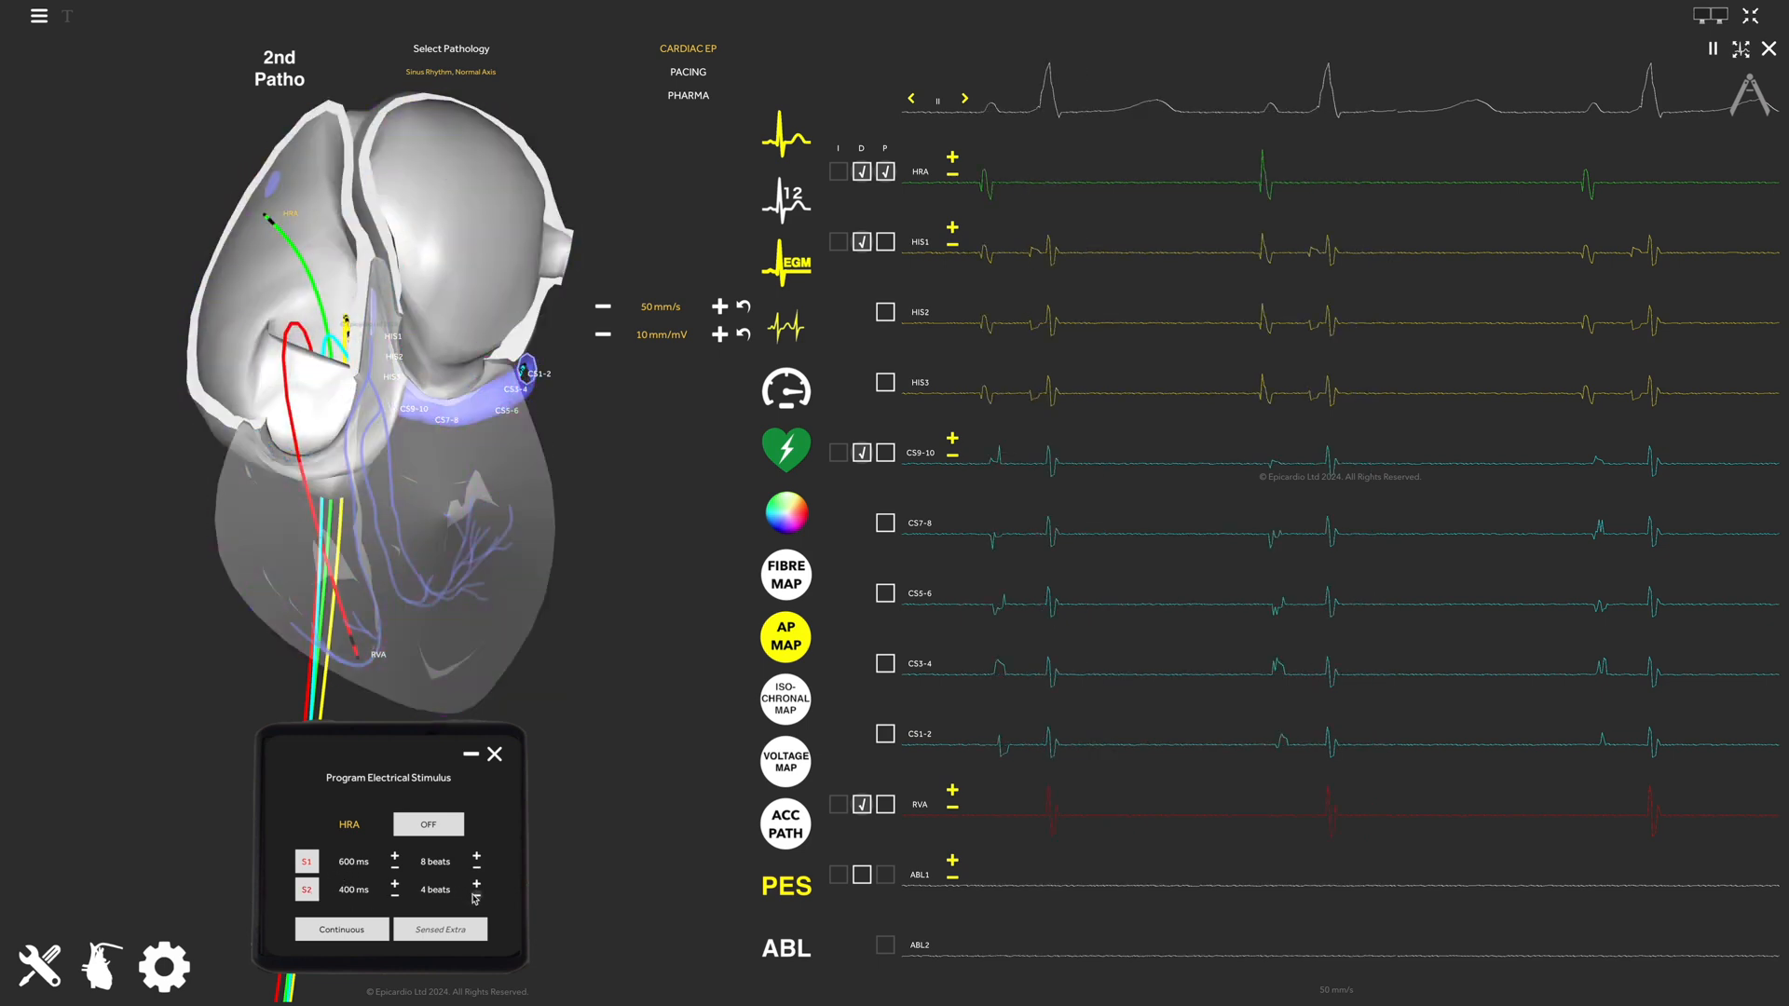
# Reduce S2 to 1 beat and start HRA stimulation with S1 600 ms and S2 400 ms
pyautogui.click(475, 897)
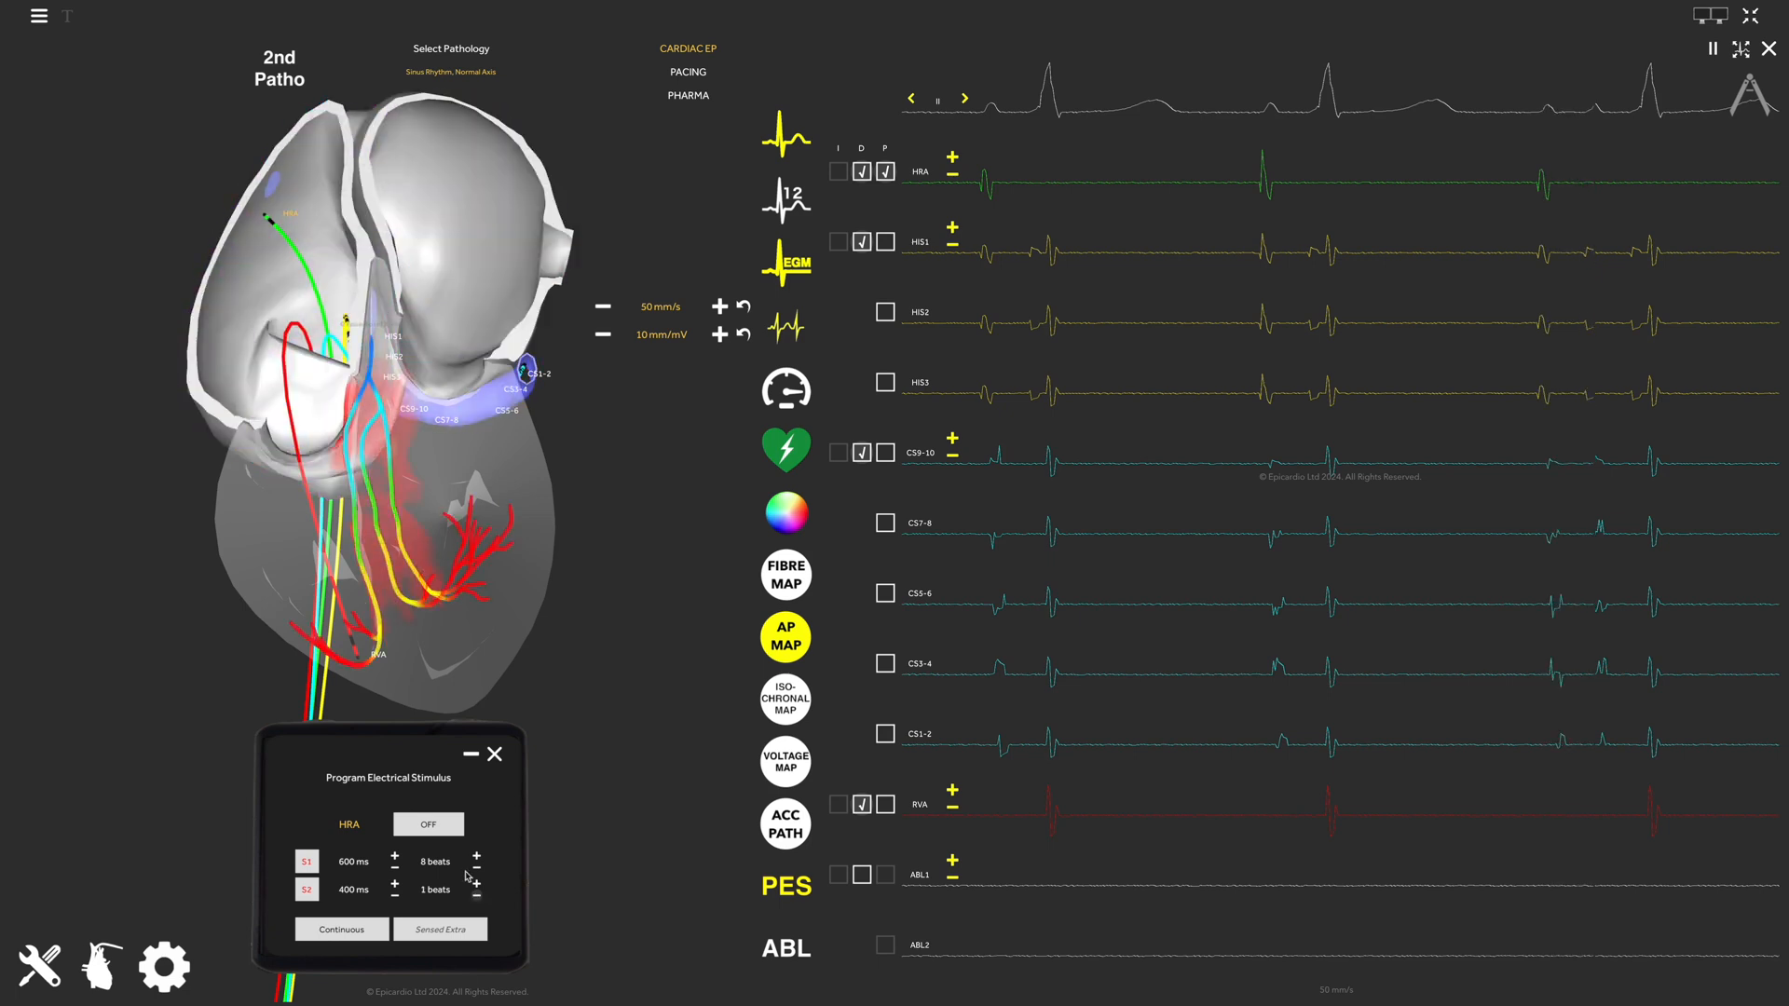
pyautogui.click(427, 824)
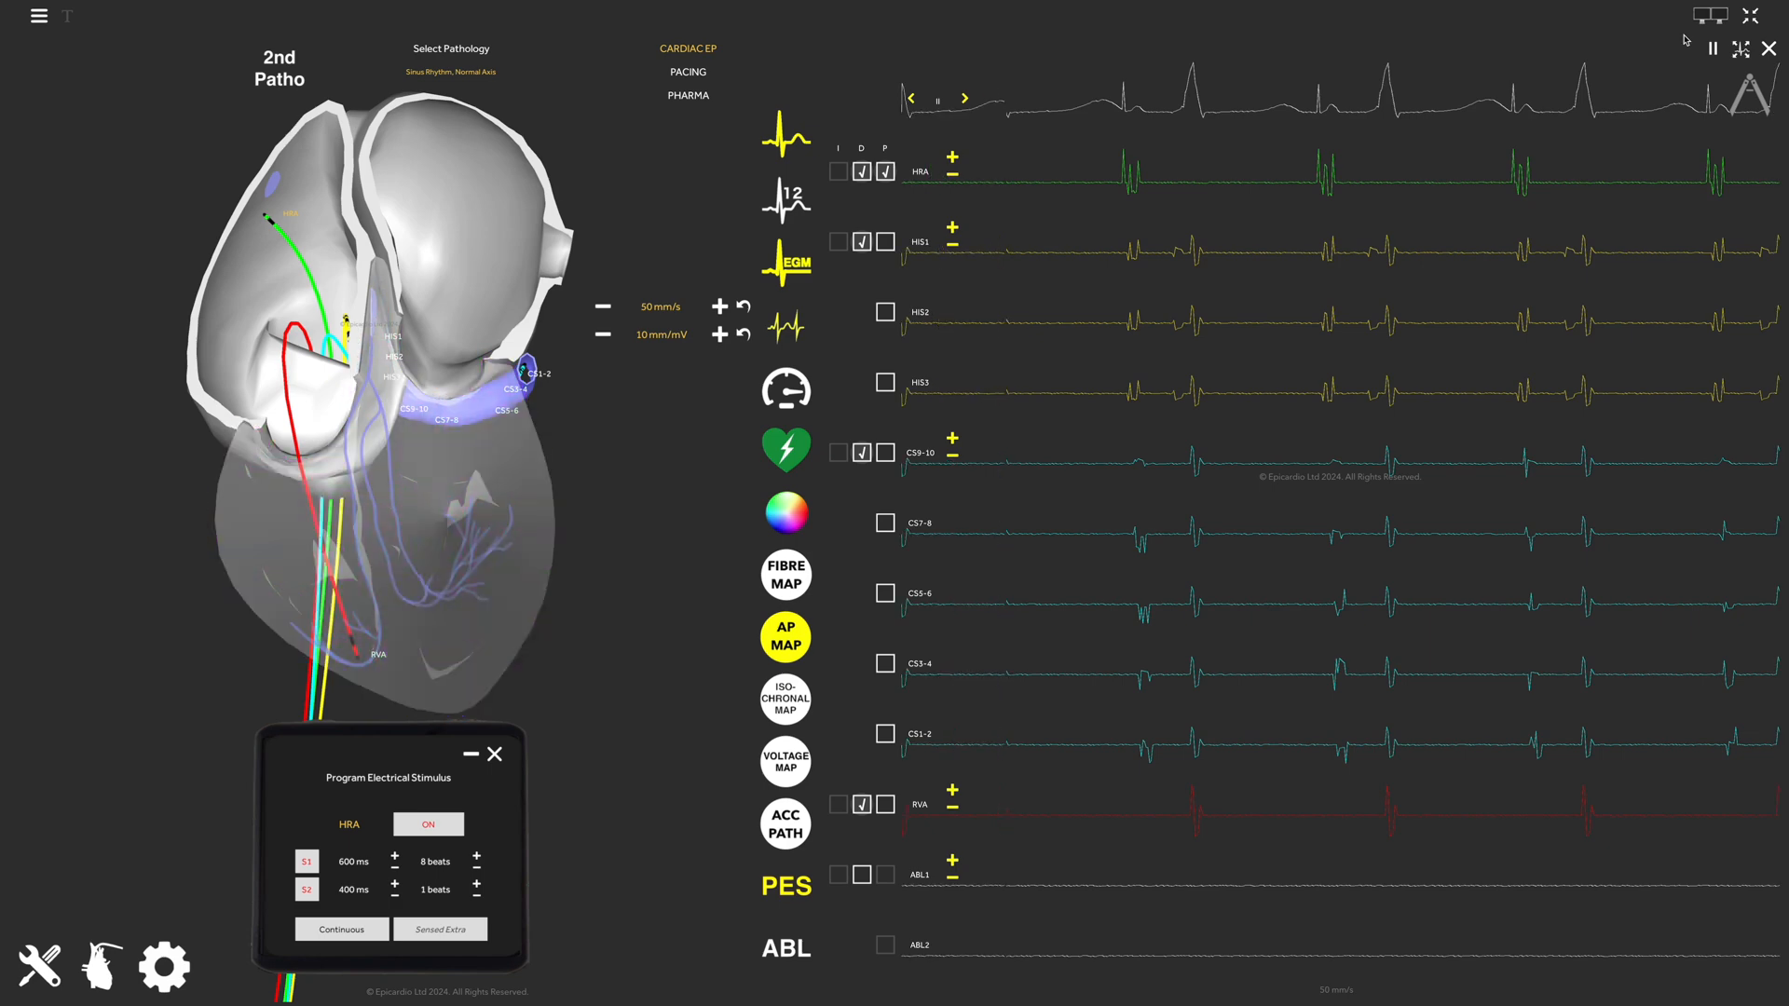
pyautogui.click(784, 637)
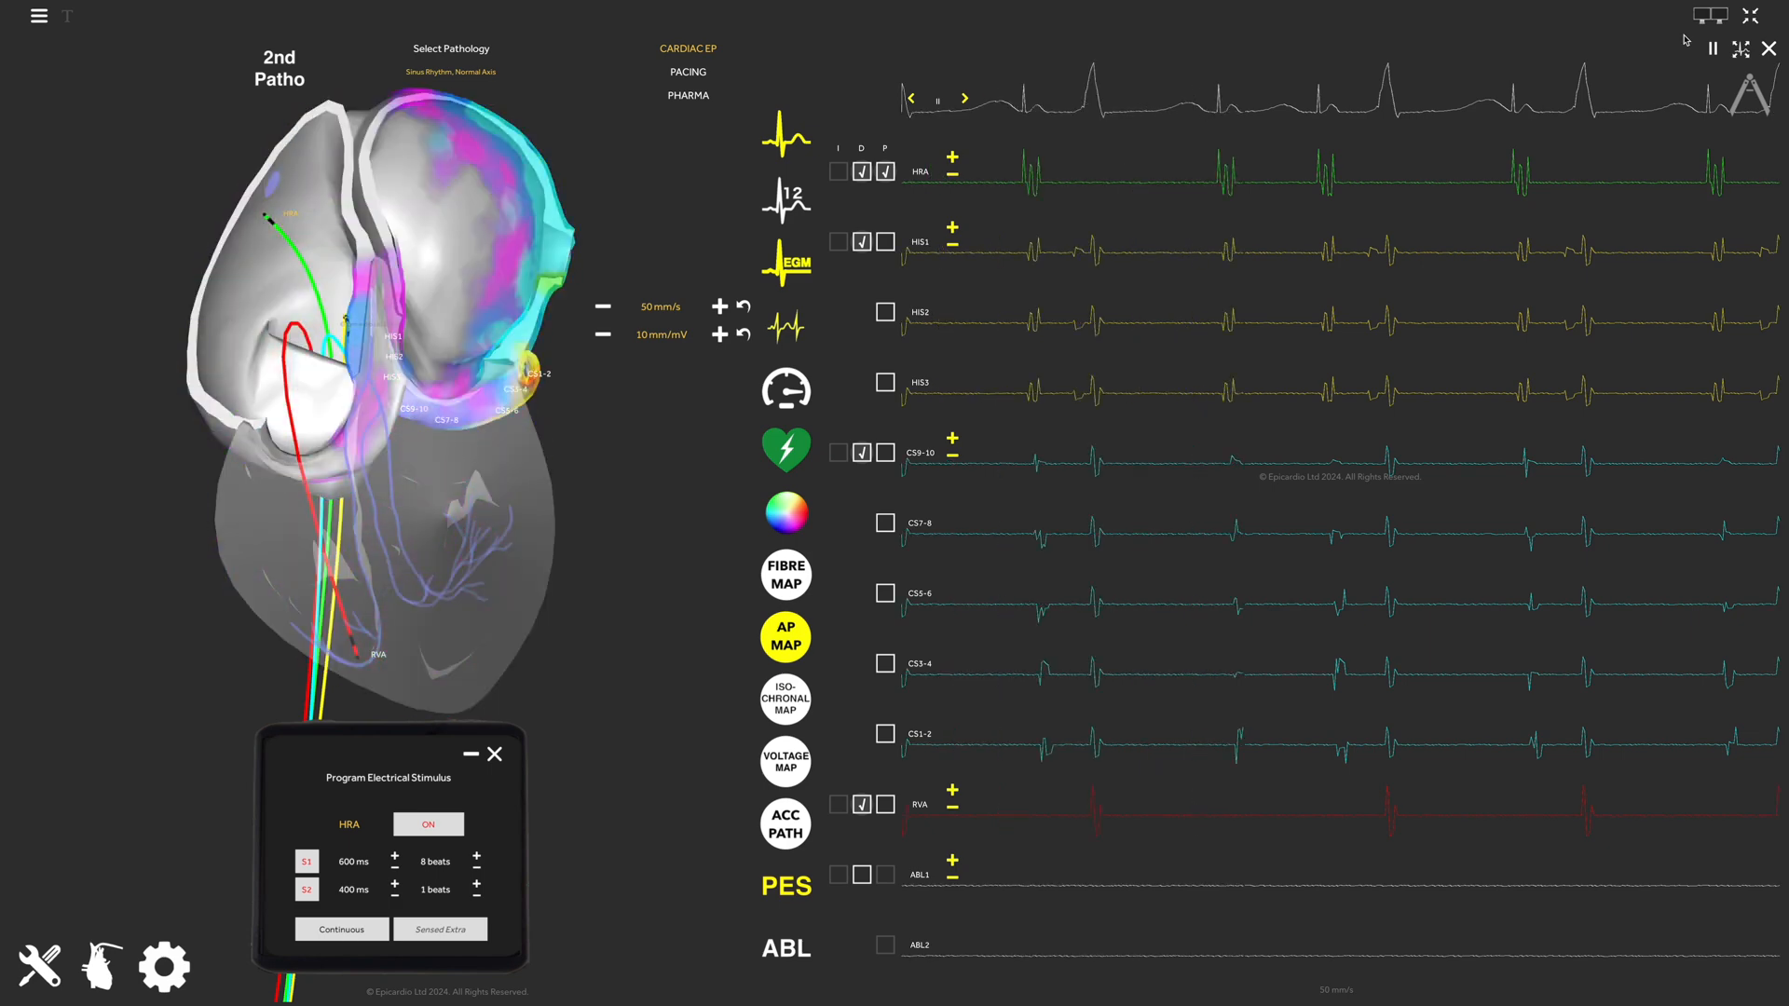
pyautogui.moveTo(1714, 49)
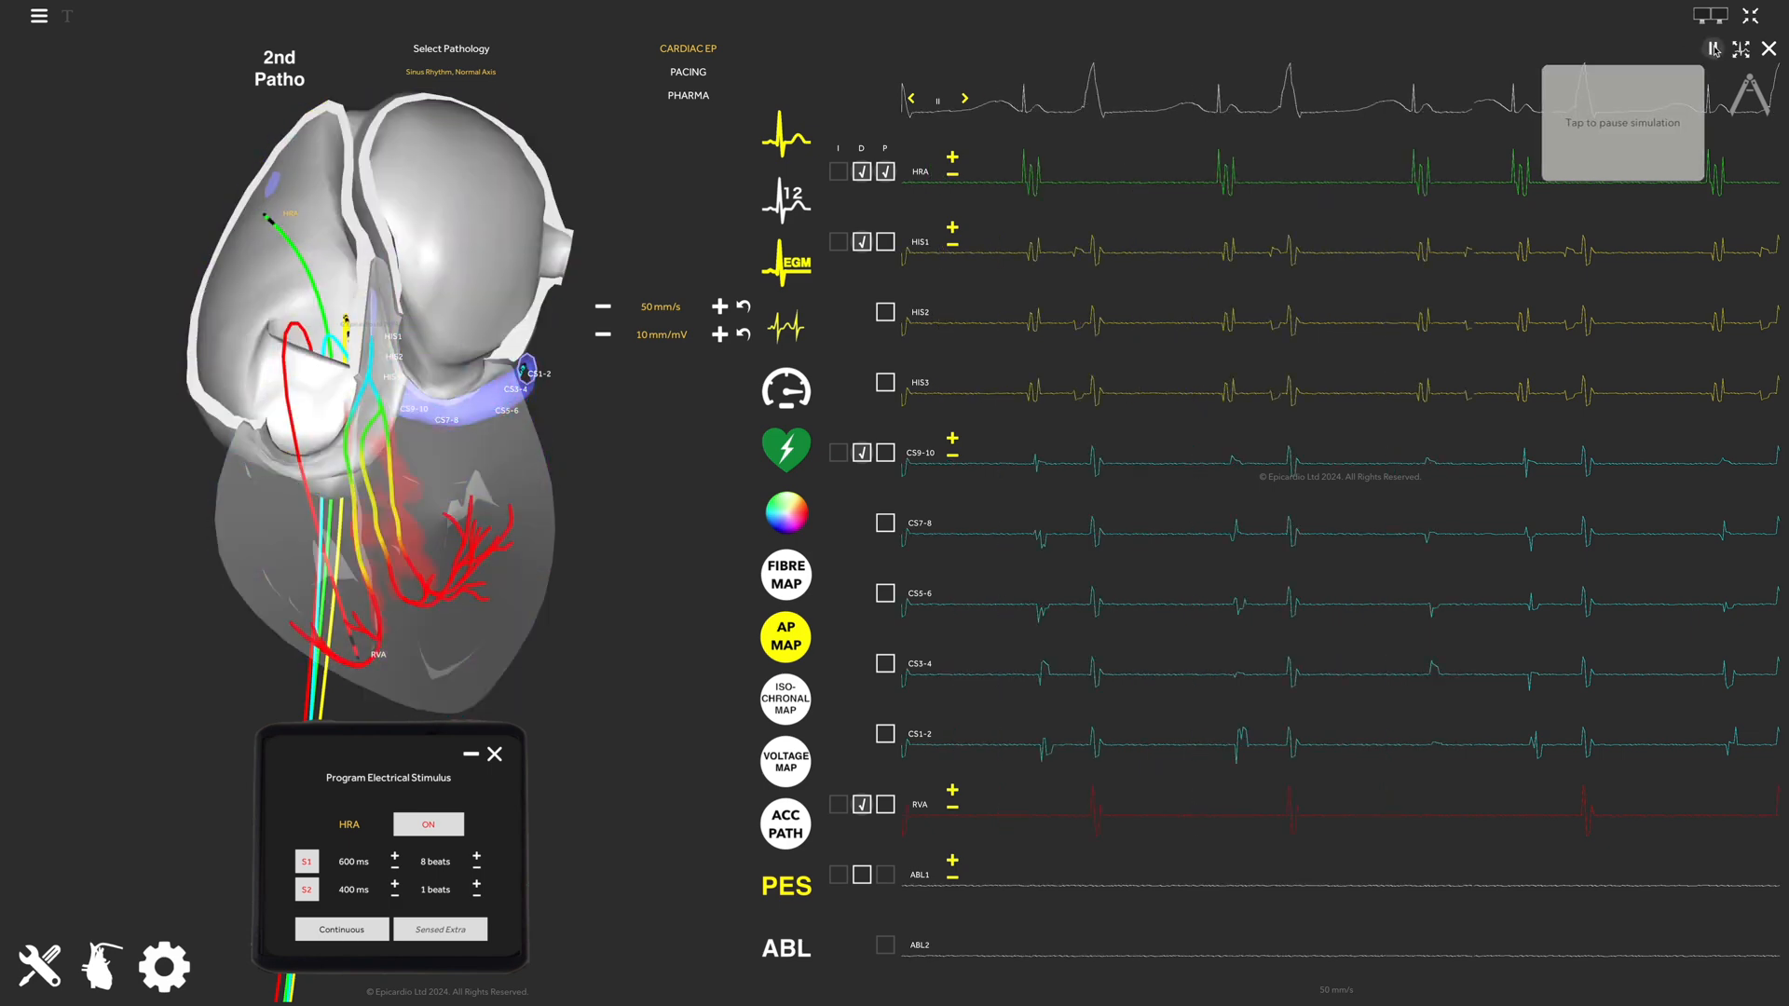
# Pause with HRA stimulation off, measure a 168 ms paced interval, then resume the simulation
pyautogui.click(427, 823)
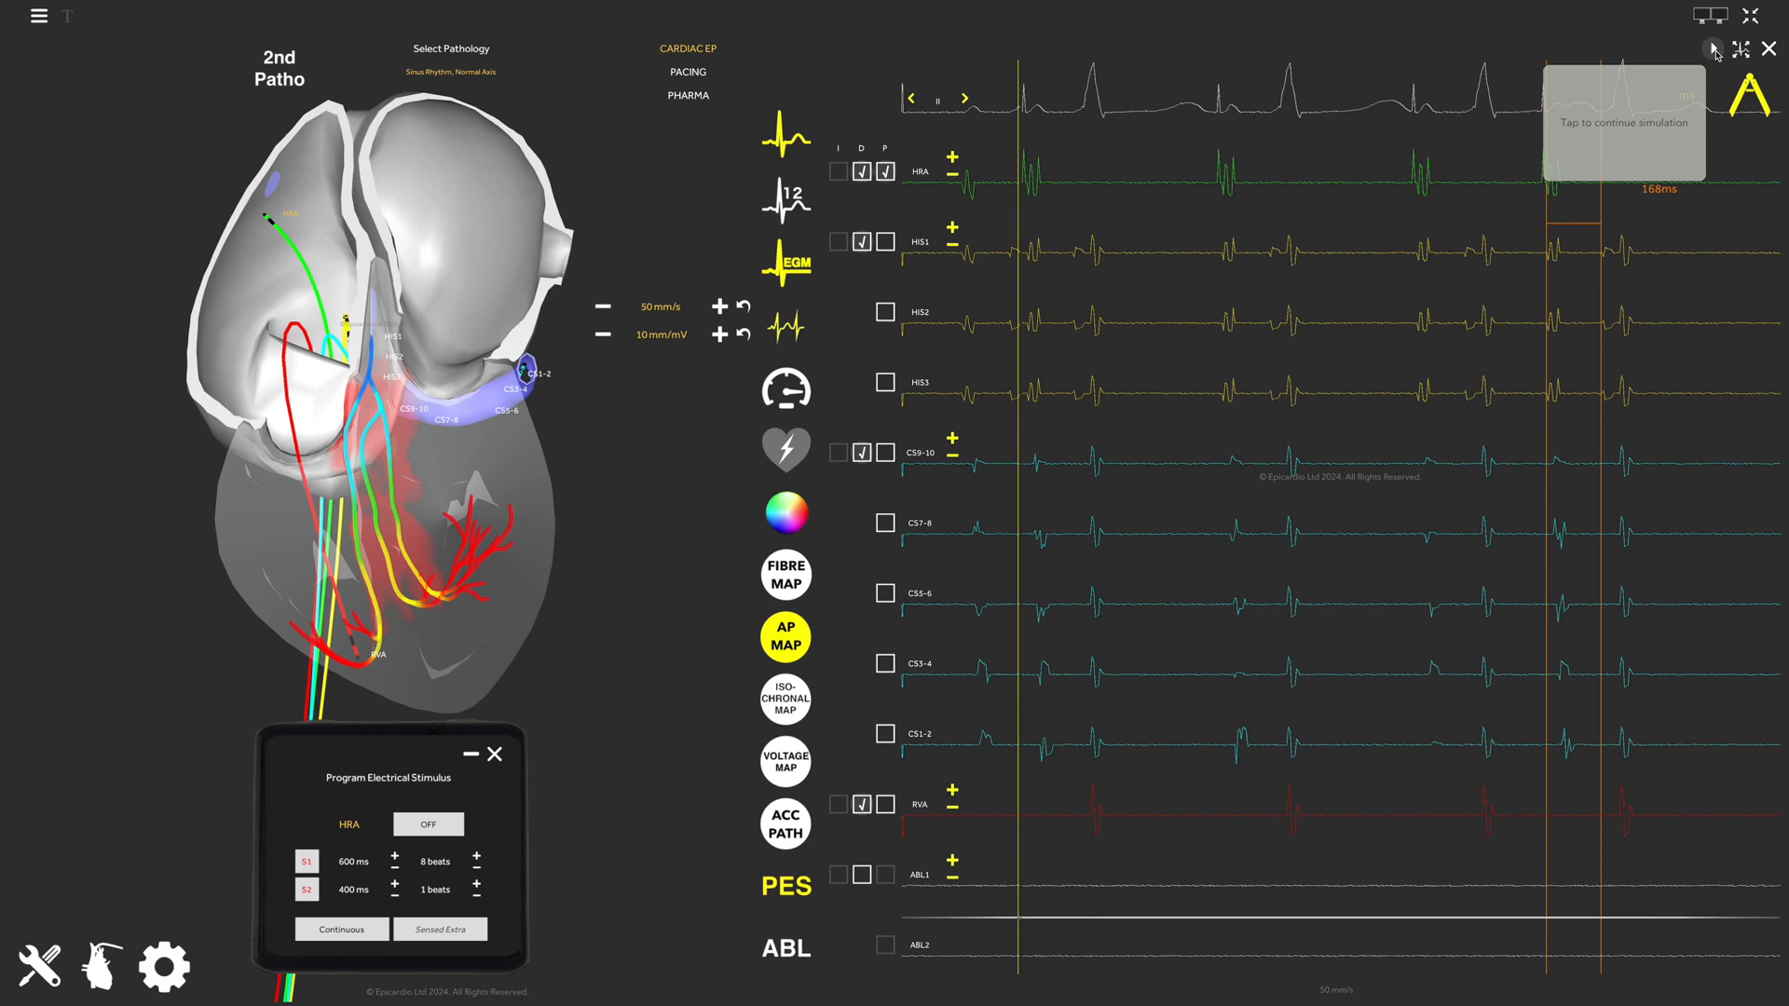
pyautogui.click(1629, 121)
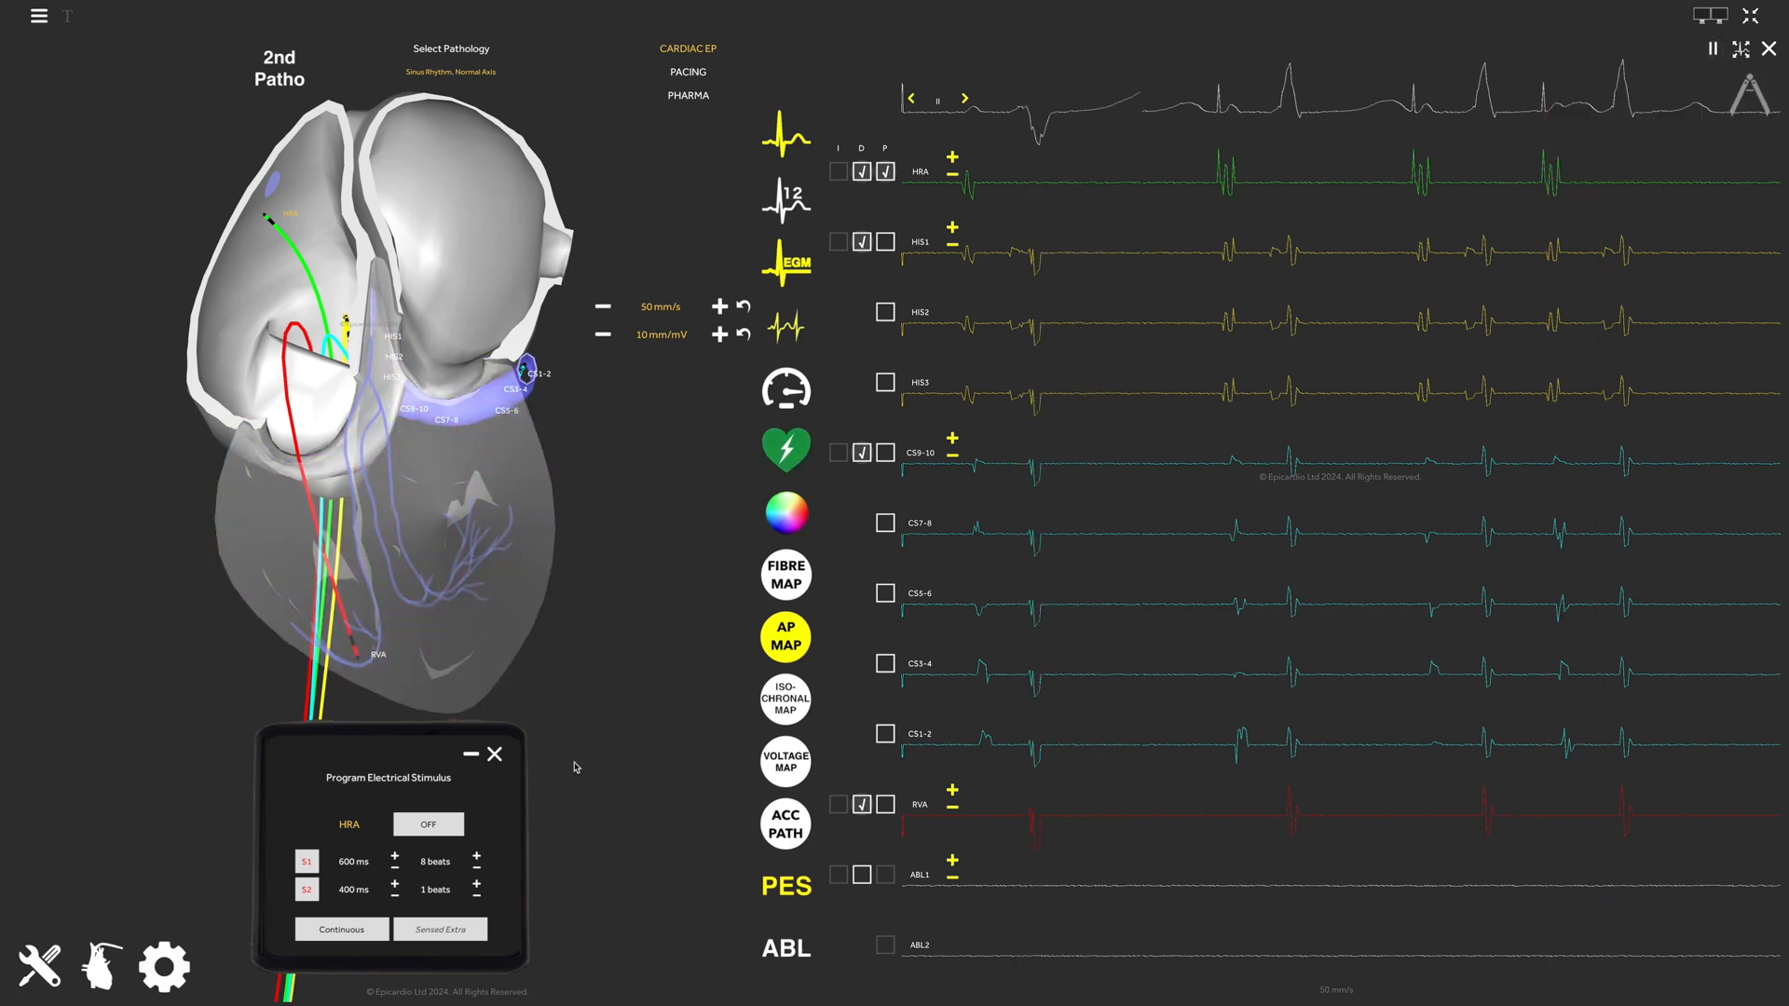
# Shorten the S2 coupling interval from 400 ms to 360 ms
pyautogui.click(392, 895)
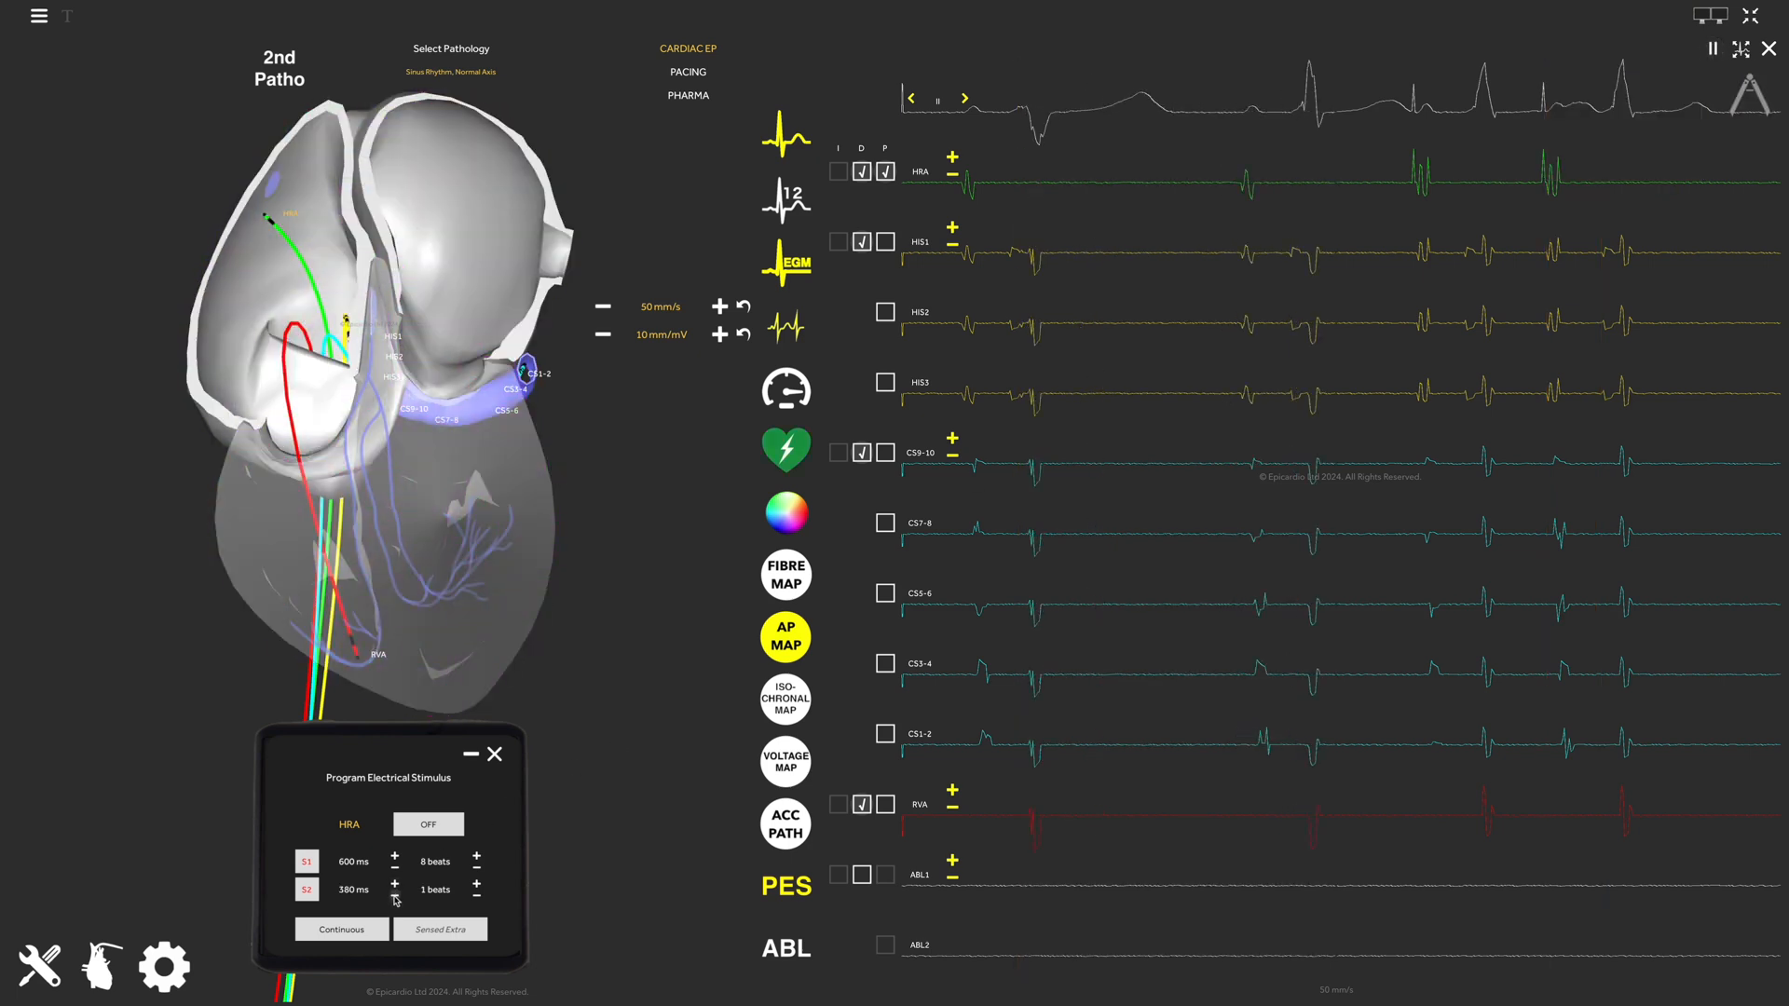
pyautogui.click(382, 897)
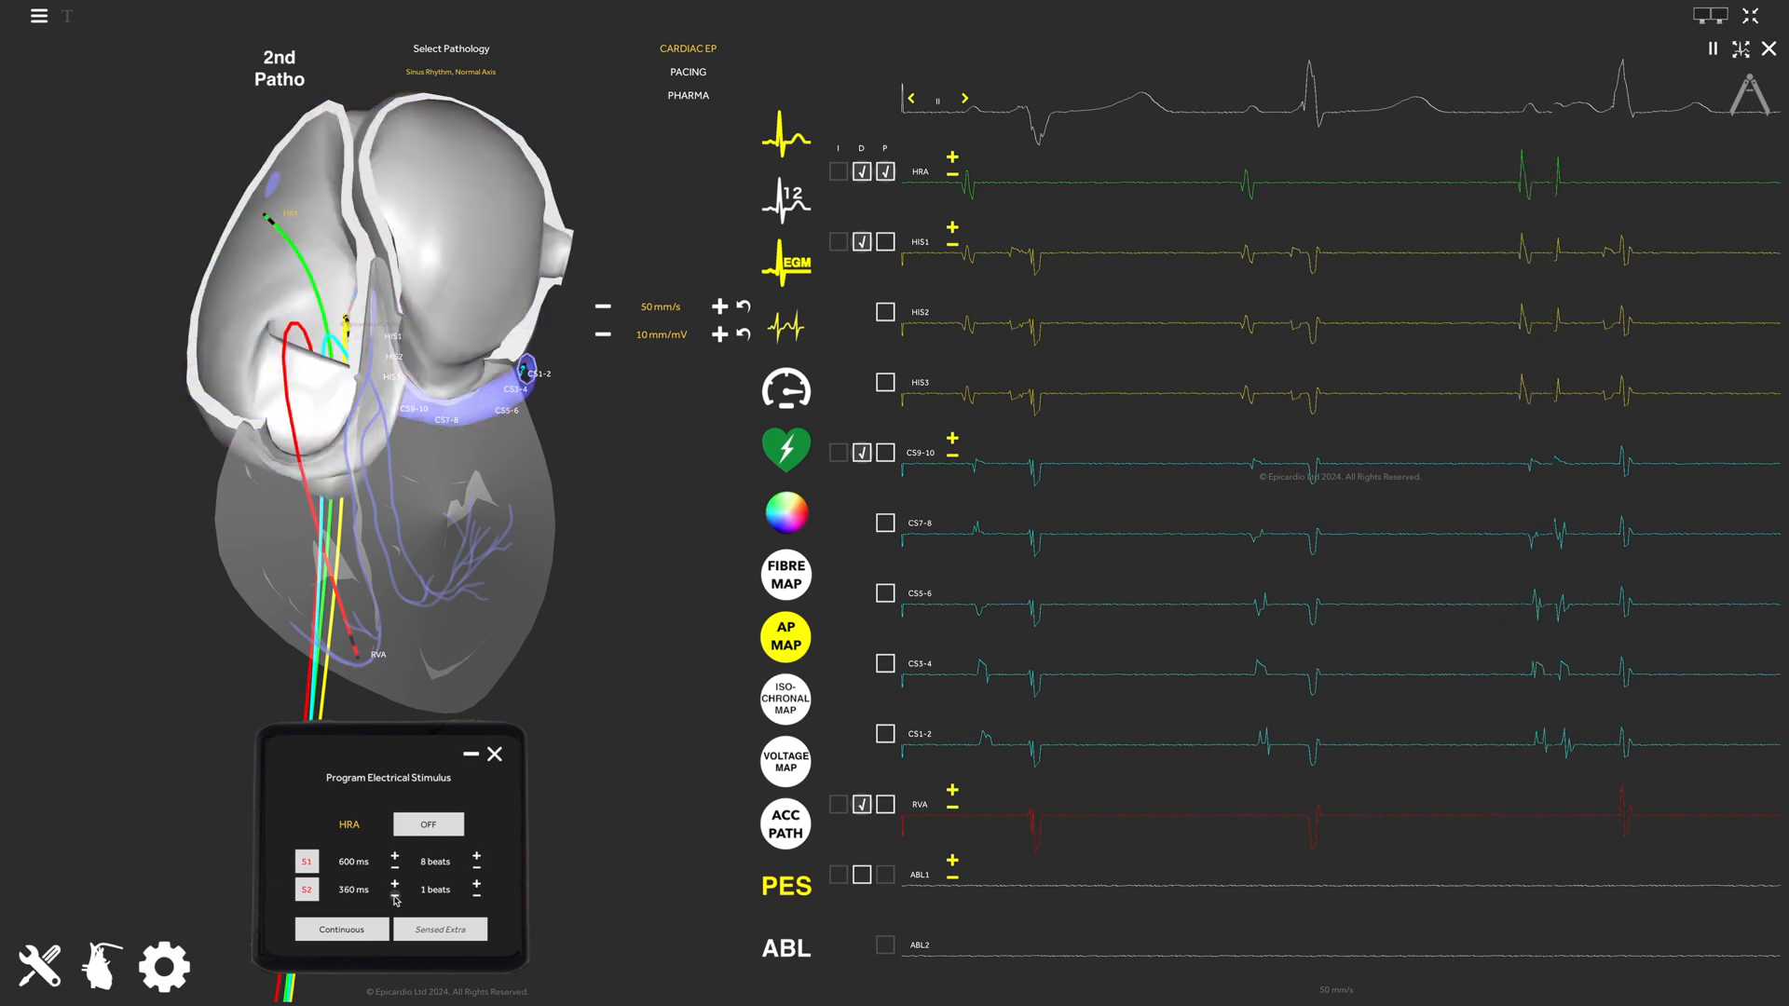